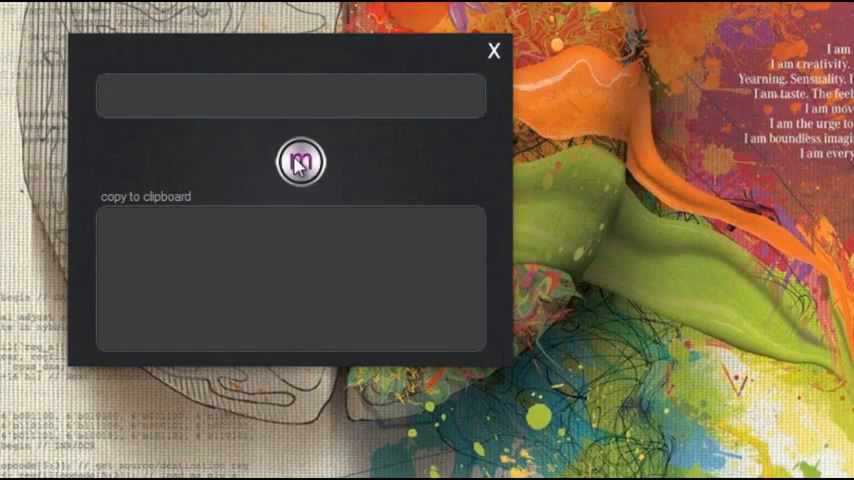
- Ask Mithini by voice for the future value of $20,000 at 2% compounded annually for seven years
{"action": "left_click", "coordinate": [290, 96]}
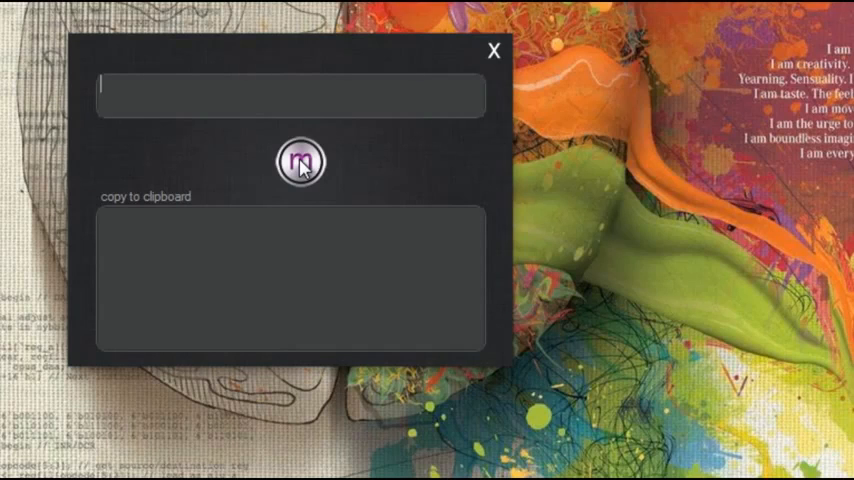
{"action": "left_click", "coordinate": [300, 162]}
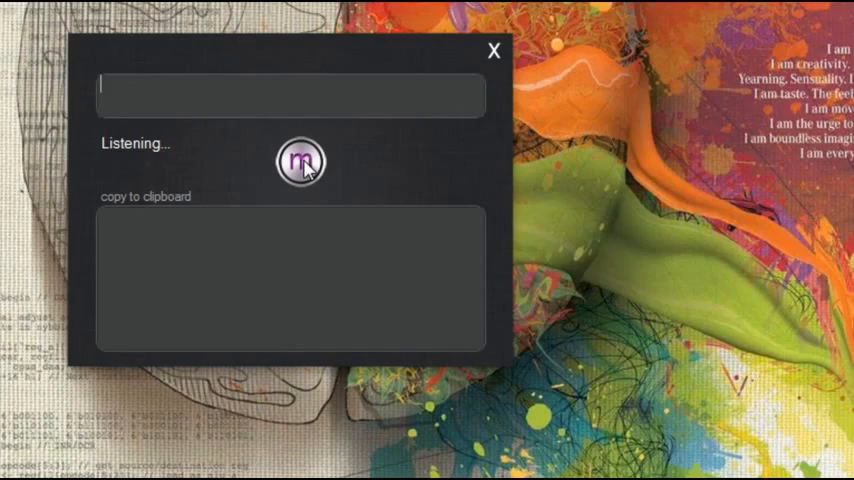
{"action": "left_click", "coordinate": [300, 160]}
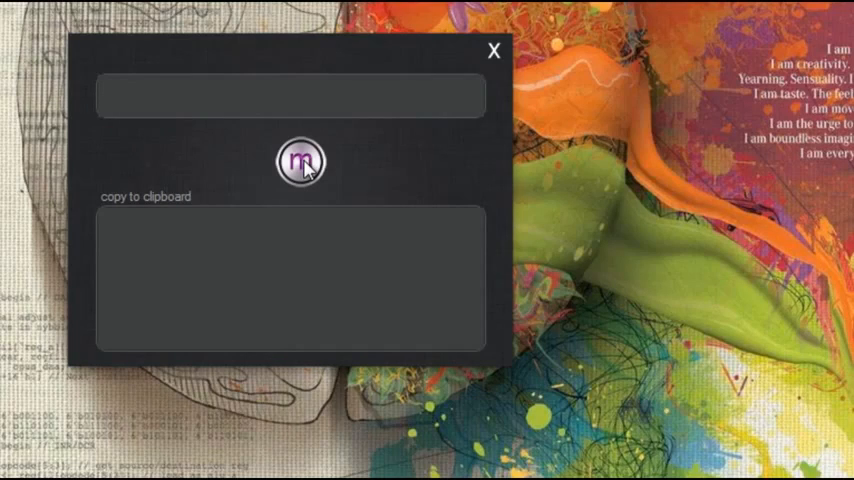
{"action": "left_click", "coordinate": [300, 162]}
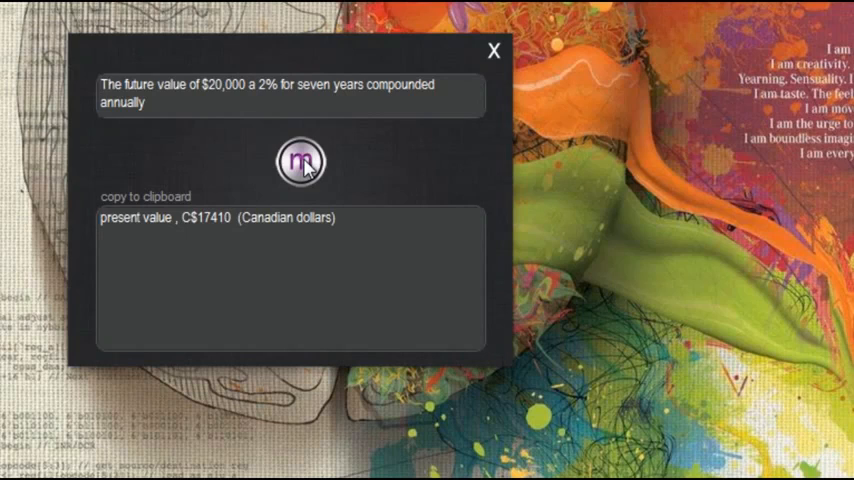
{"action": "left_click", "coordinate": [300, 160]}
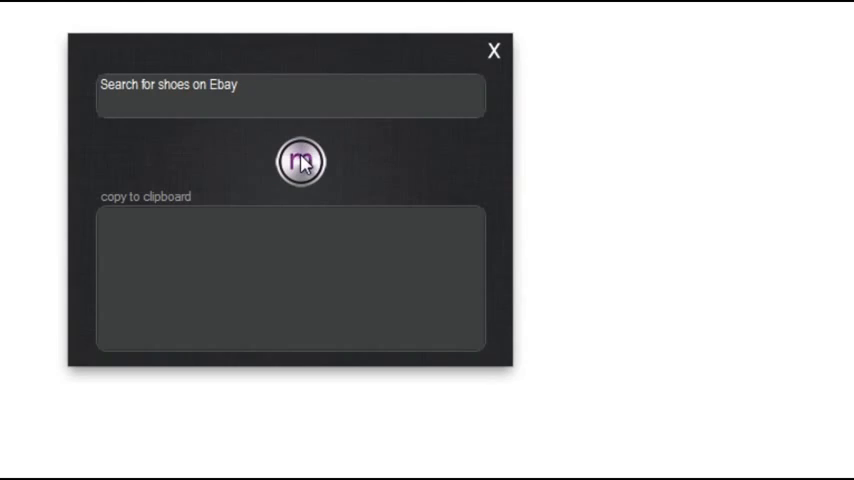
- Ask Mithini by voice for Nigeria's GDP, getting the $207.1 billion per year estimate
{"action": "left_click", "coordinate": [300, 160]}
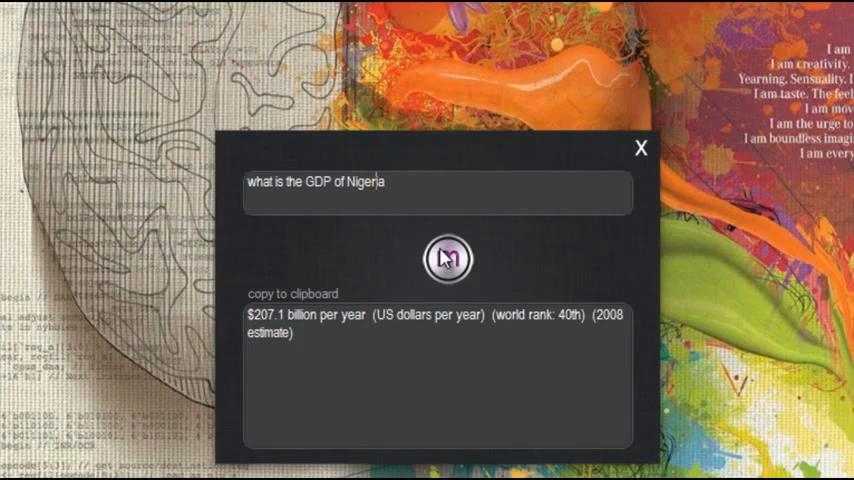
{"action": "left_click", "coordinate": [448, 258]}
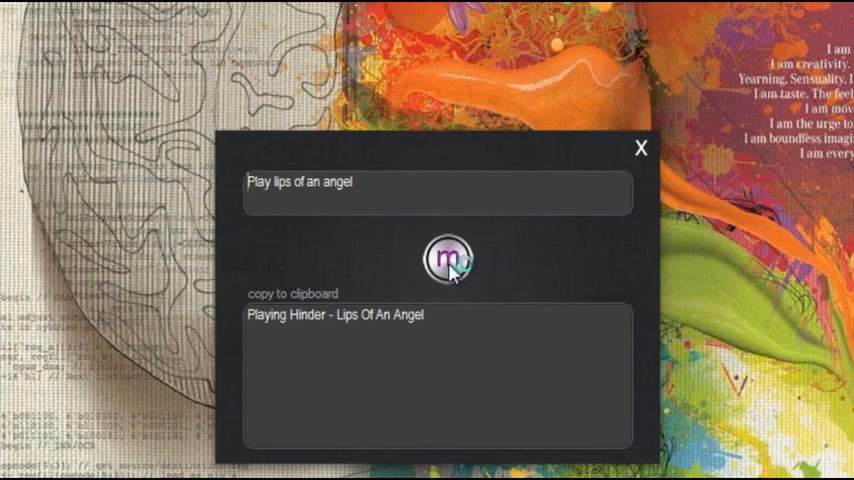
{"action": "mouse_move", "coordinate": [498, 340]}
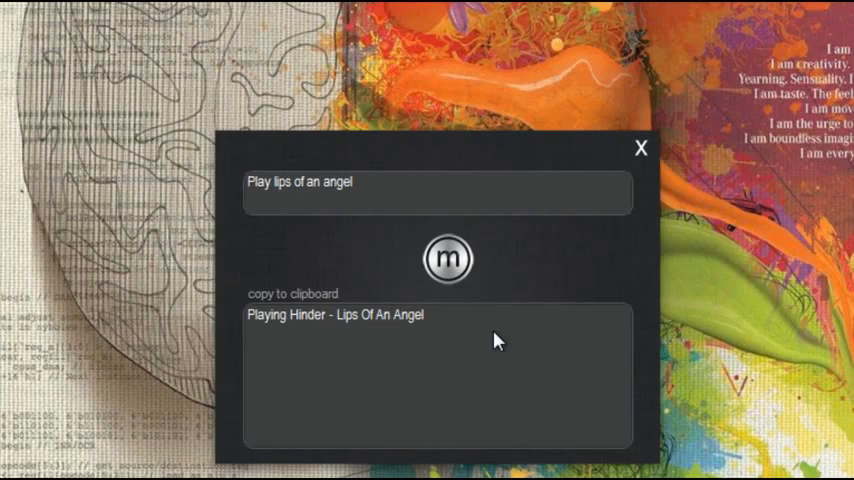
{"action": "mouse_move", "coordinate": [584, 276]}
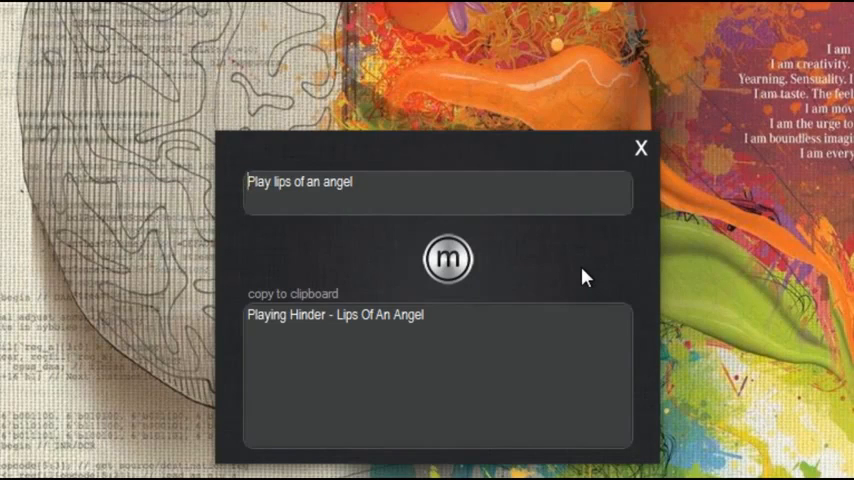
{"action": "mouse_move", "coordinate": [392, 224]}
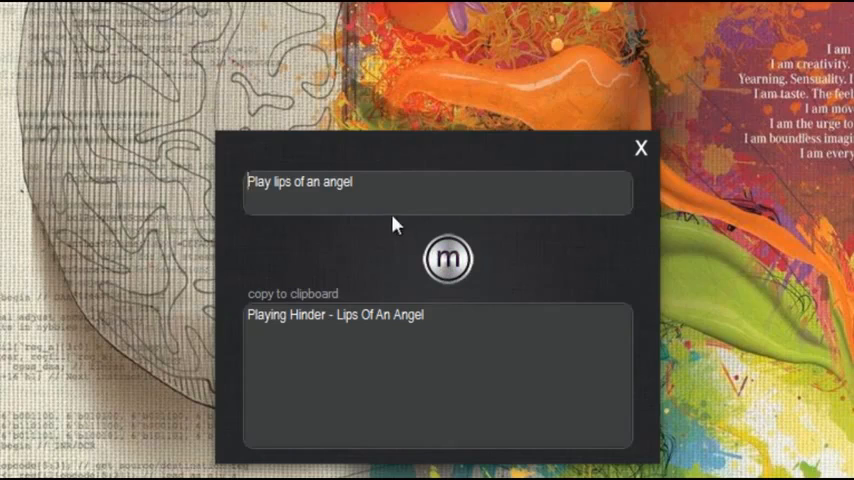